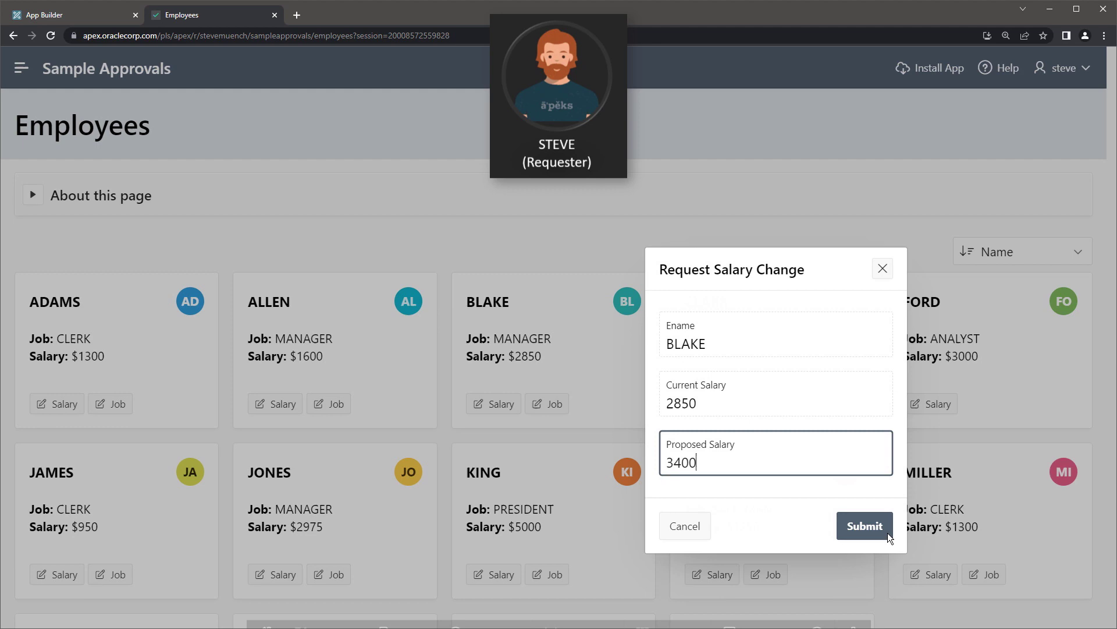
- Submit Blake's proposed salary of 3400 and approve the salary-change task as Bo
{"action": "left_click", "coordinate": [865, 525]}
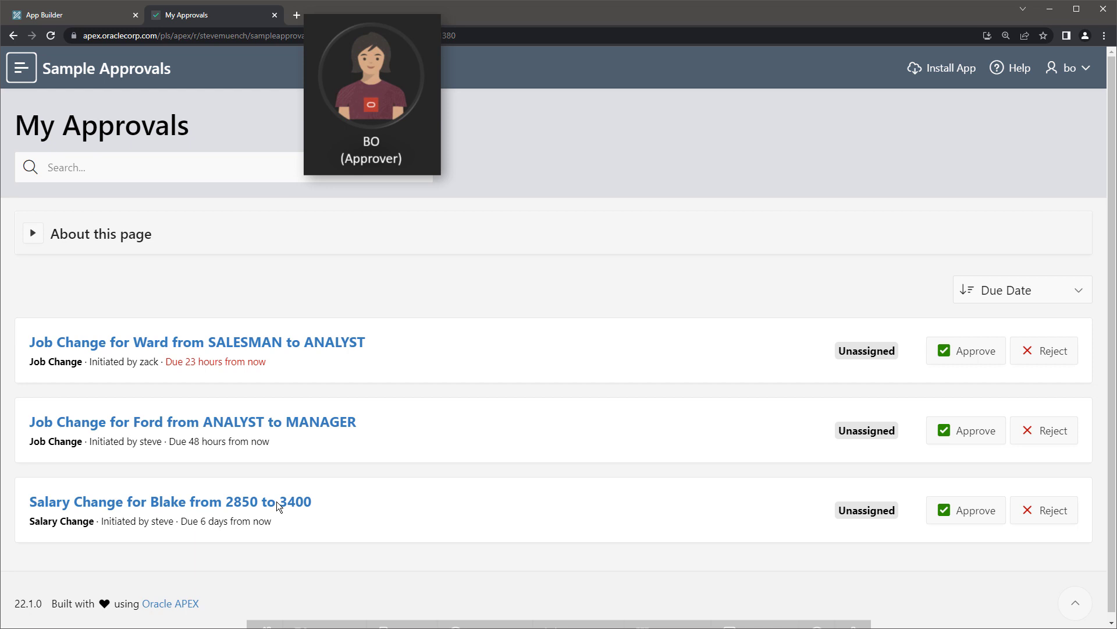
{"action": "left_click", "coordinate": [170, 501]}
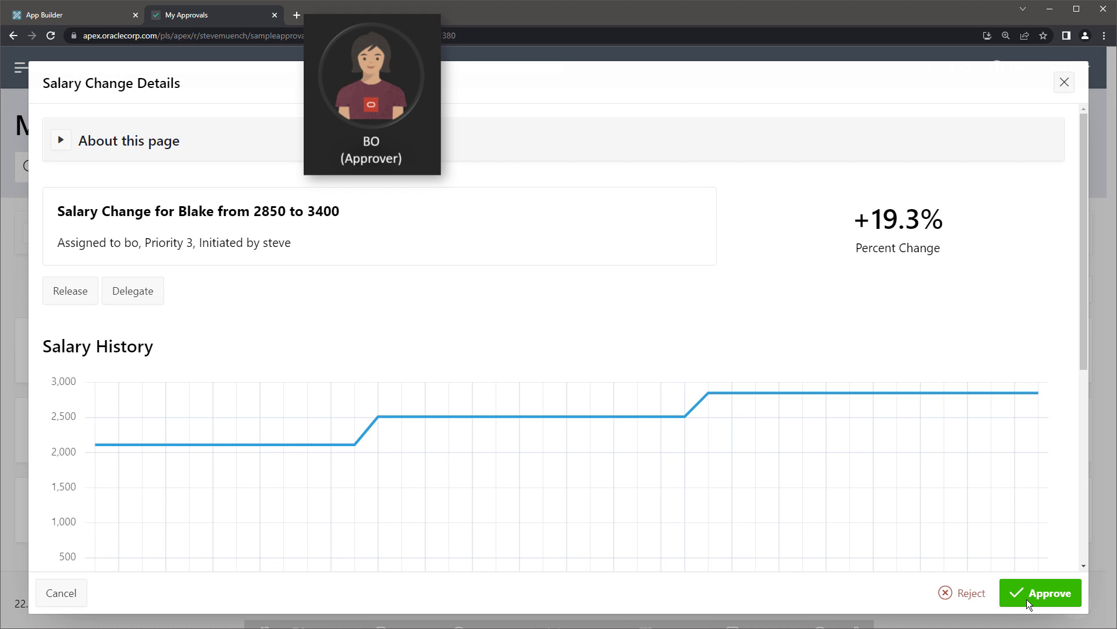
{"action": "left_click", "coordinate": [1040, 592]}
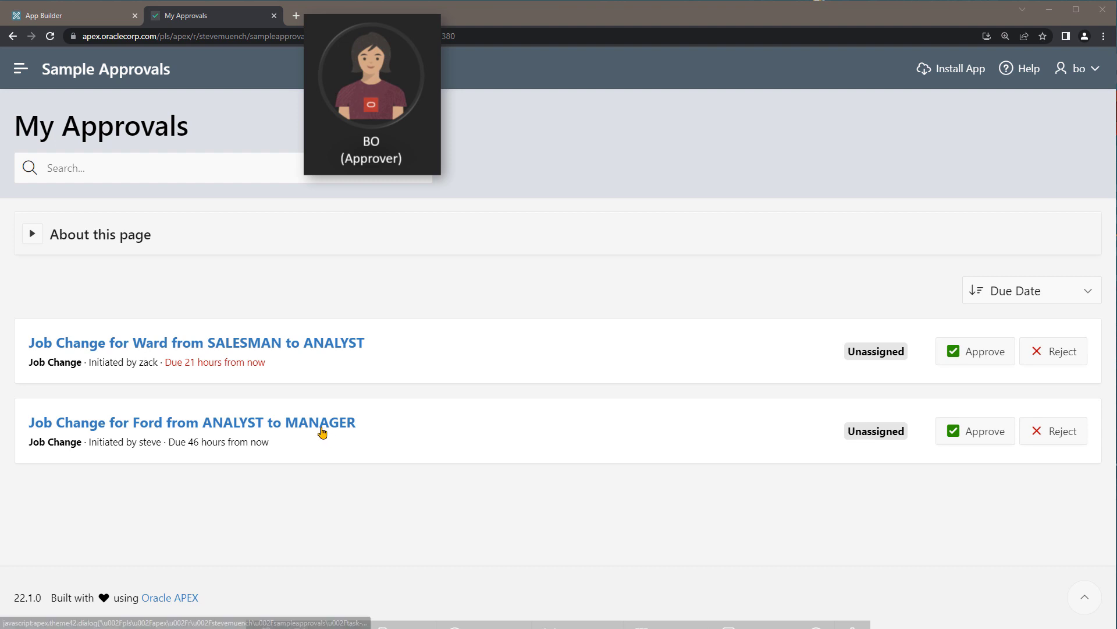
- Review Ford's MANAGER job-change comments and history, then approve the task as Bo
{"action": "left_click", "coordinate": [192, 421]}
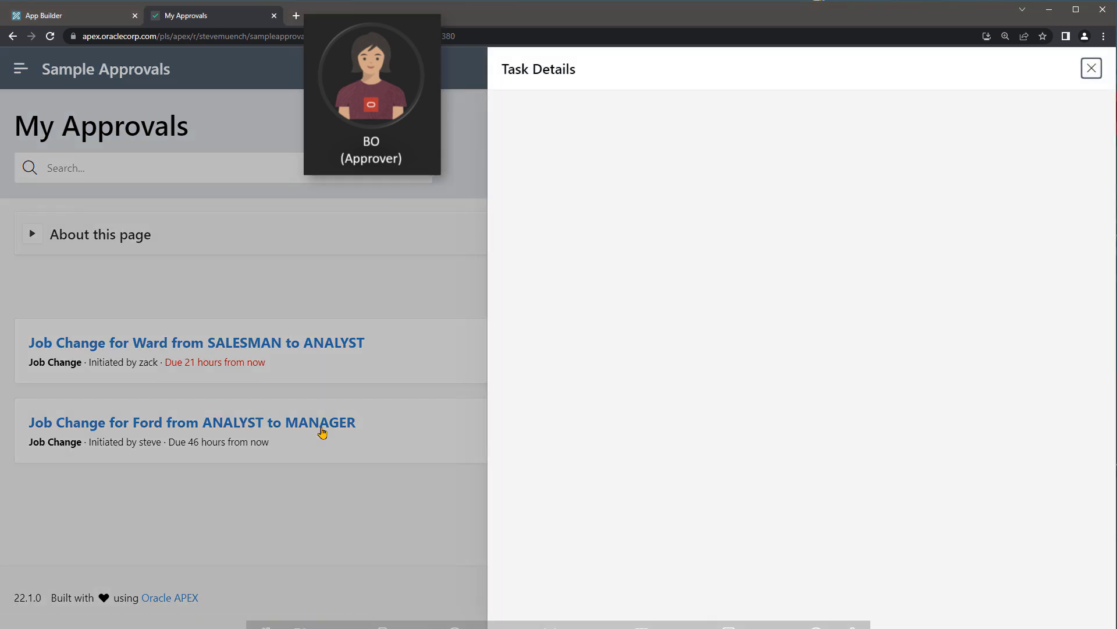
{"action": "left_click", "coordinate": [192, 421]}
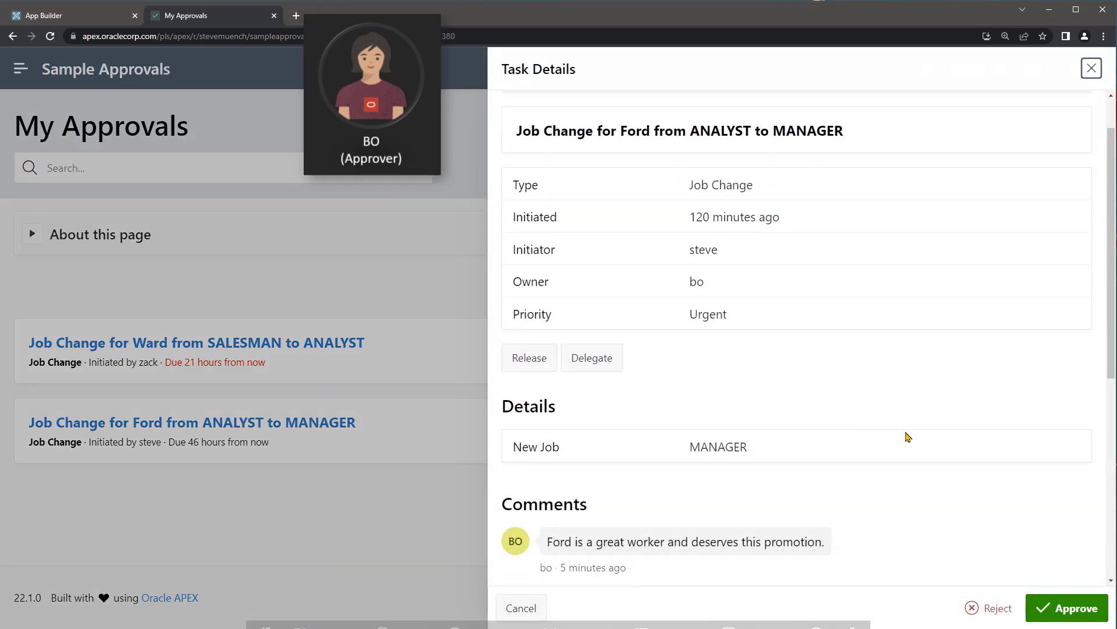
{"action": "scroll", "scroll_direction": "down", "scroll_amount": 3}
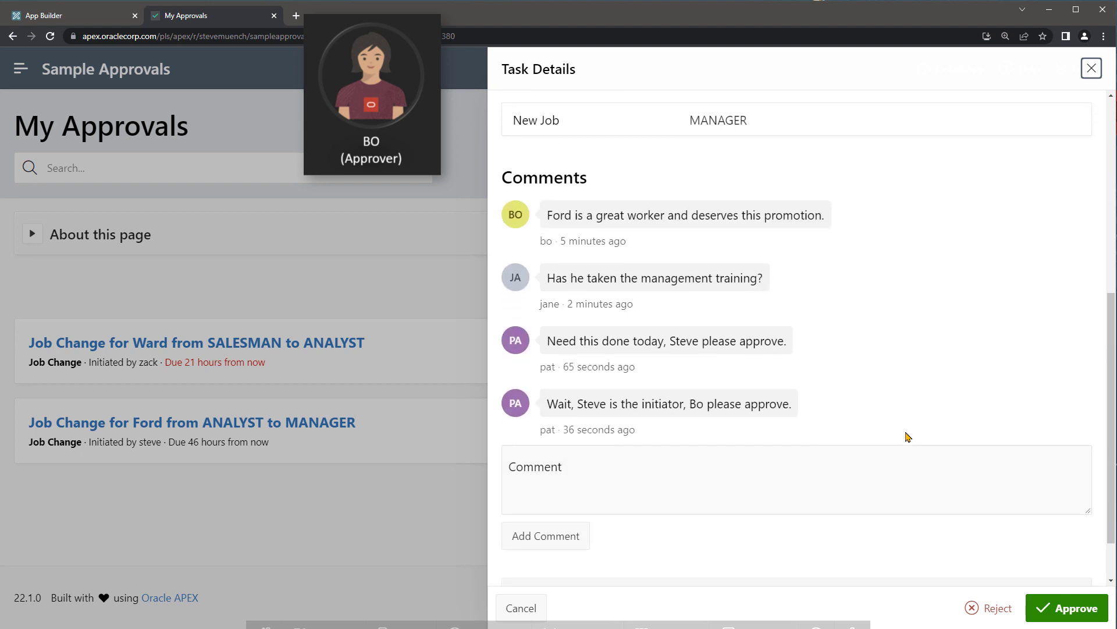
{"action": "scroll", "scroll_direction": "down", "scroll_amount": 3}
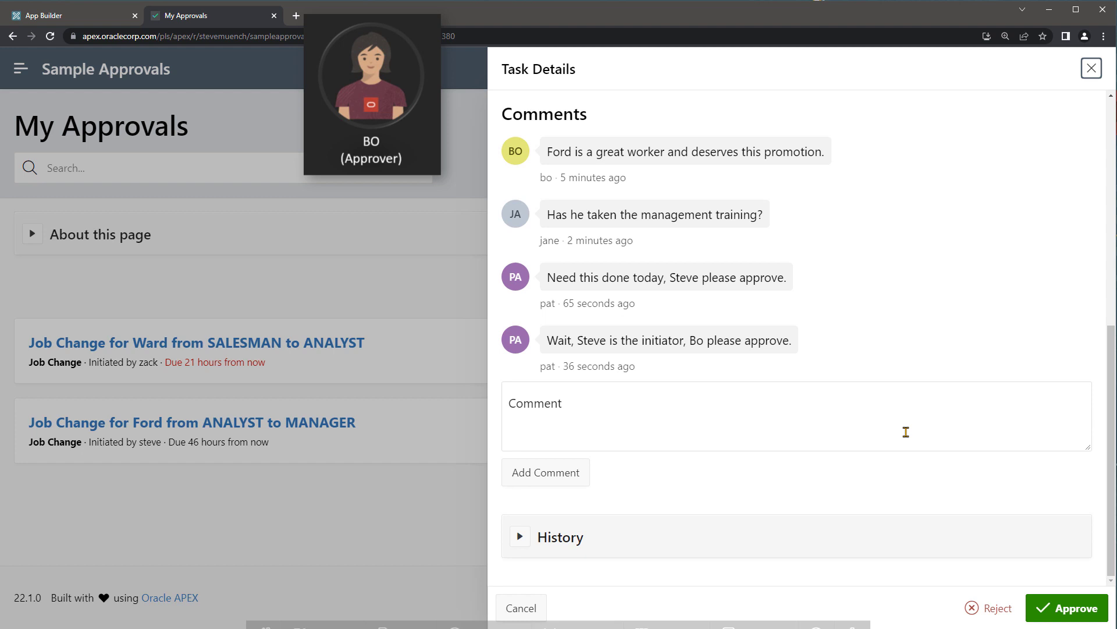
{"action": "left_click", "coordinate": [519, 536]}
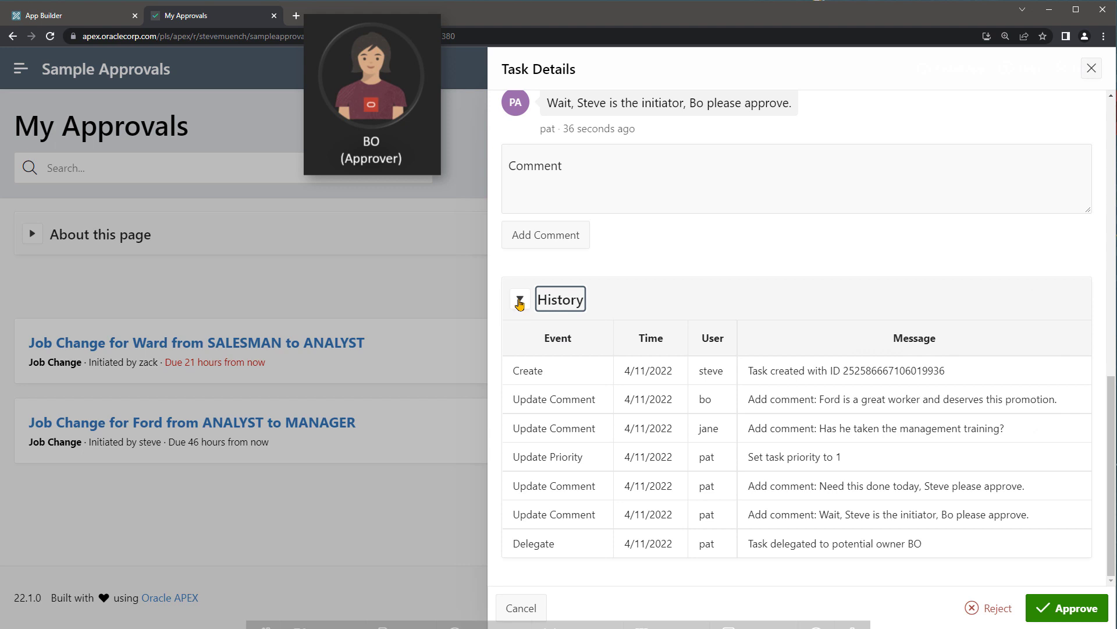
{"action": "left_click", "coordinate": [519, 299]}
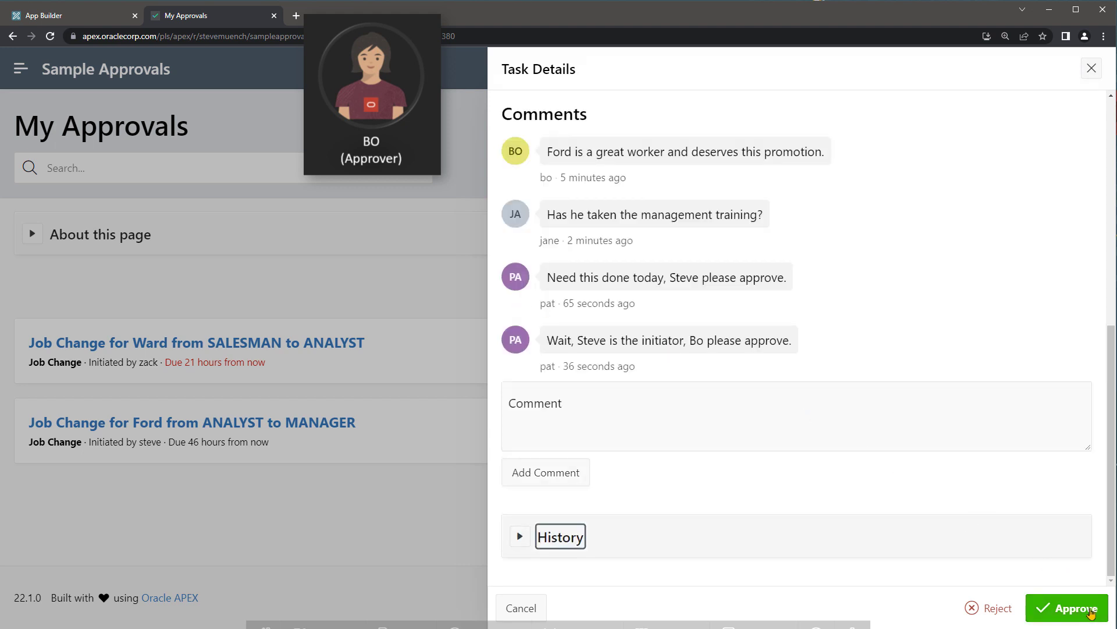
{"action": "left_click", "coordinate": [1068, 608]}
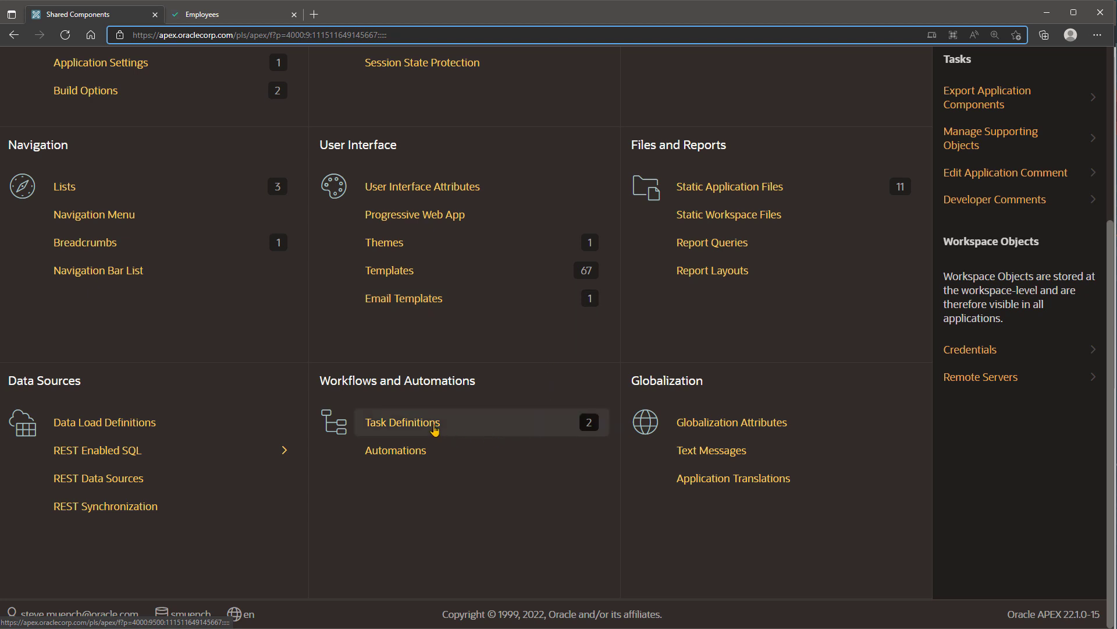
- Open Task Definitions in Shared Components and edit the Job Change definition
{"action": "left_click", "coordinate": [402, 421]}
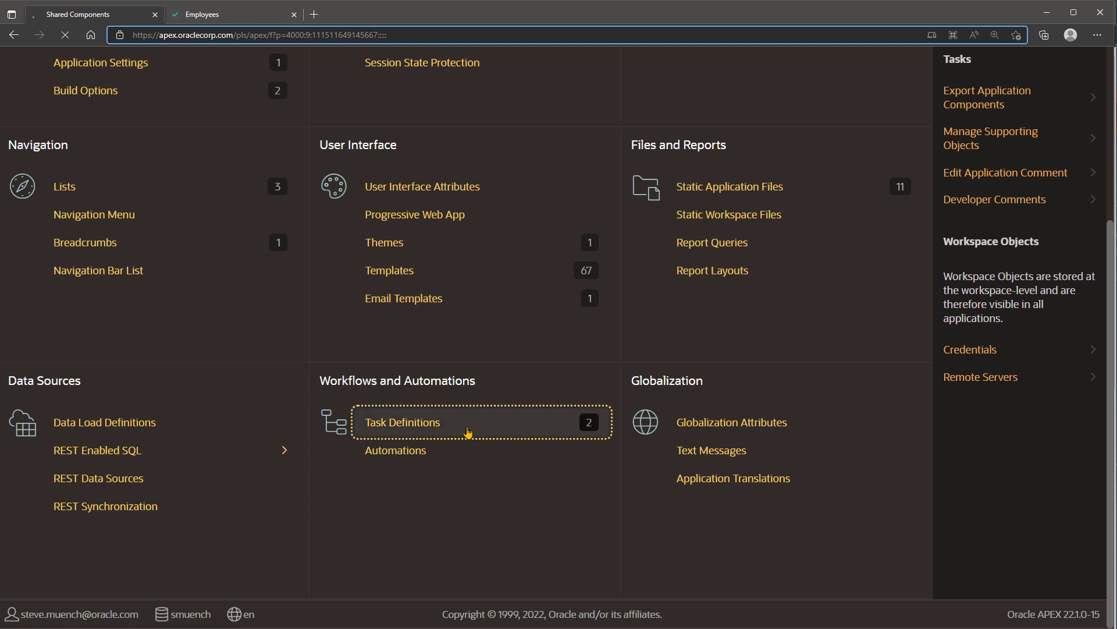
{"action": "left_click", "coordinate": [402, 421]}
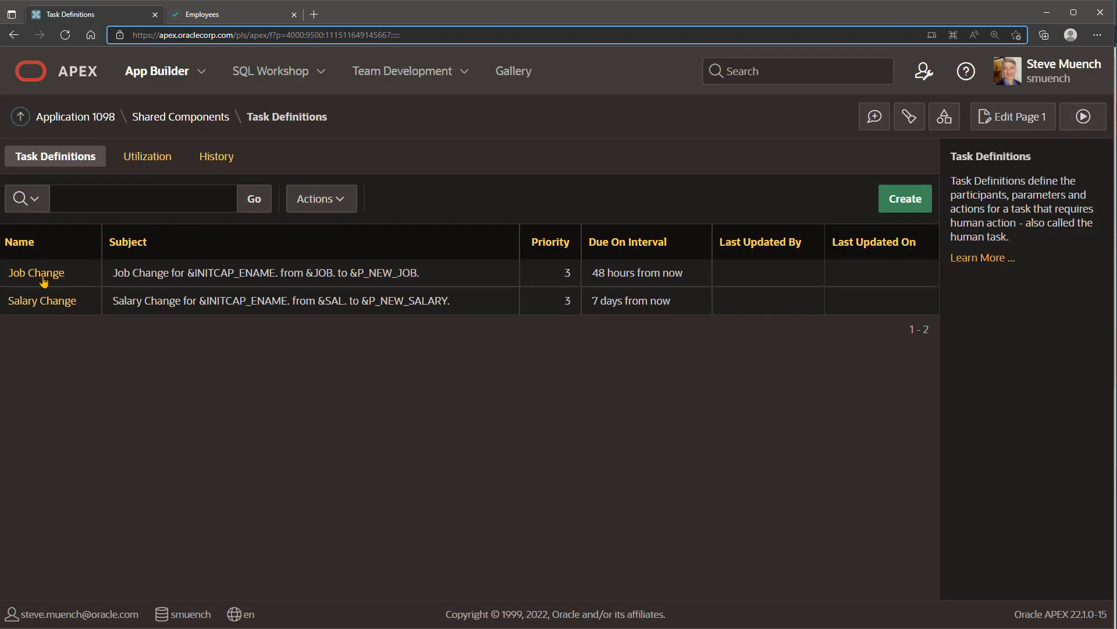
{"action": "left_click", "coordinate": [35, 272]}
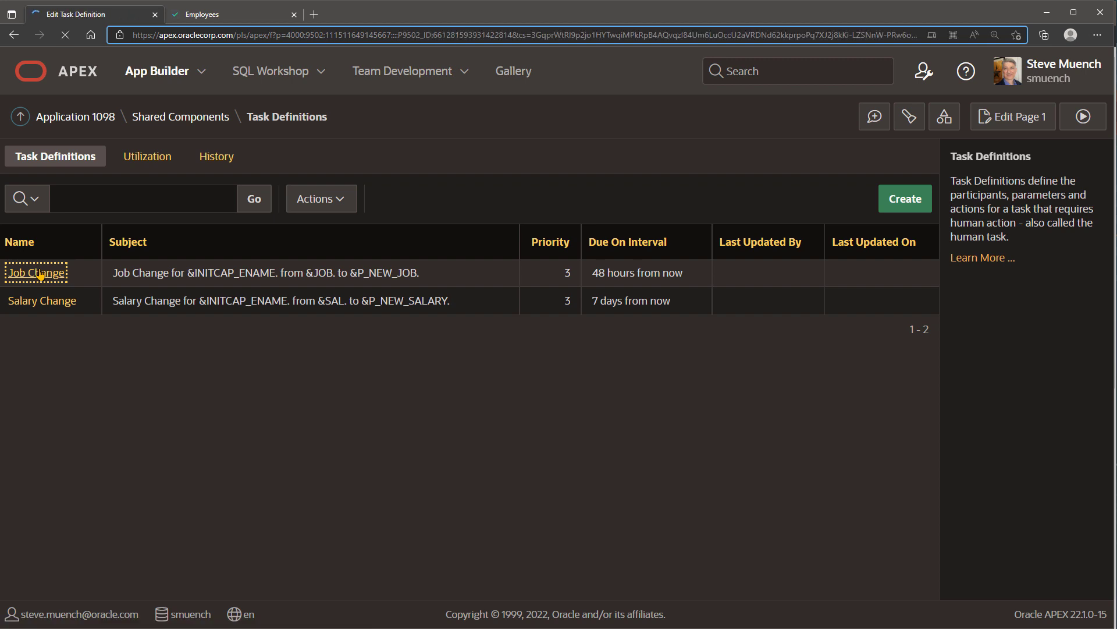
{"action": "left_click", "coordinate": [35, 272]}
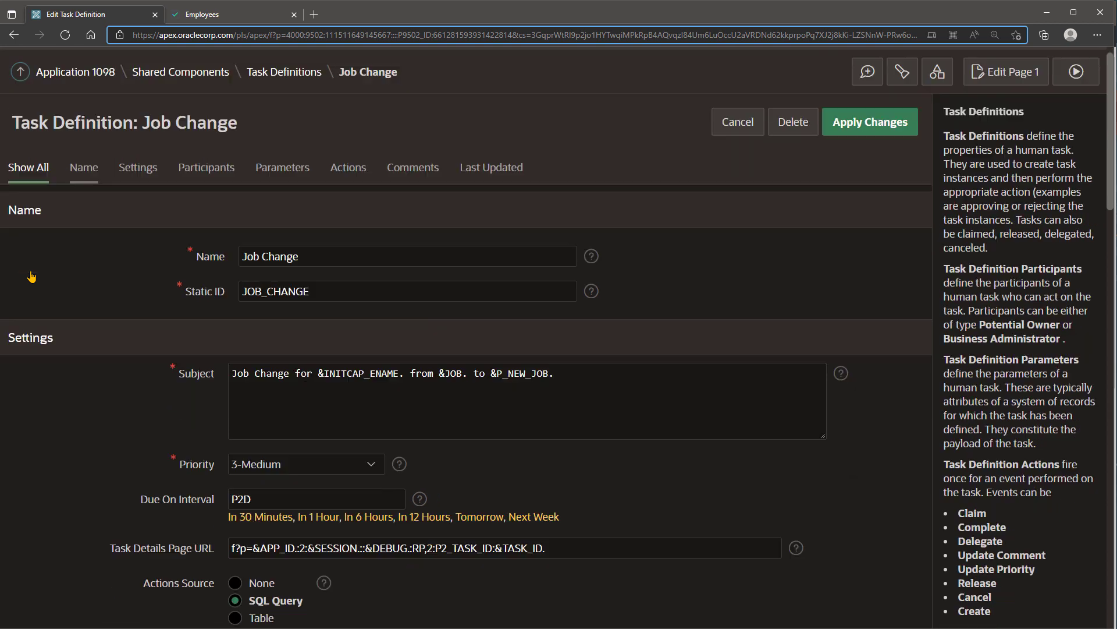
{"action": "scroll", "scroll_direction": "down", "scroll_amount": 3}
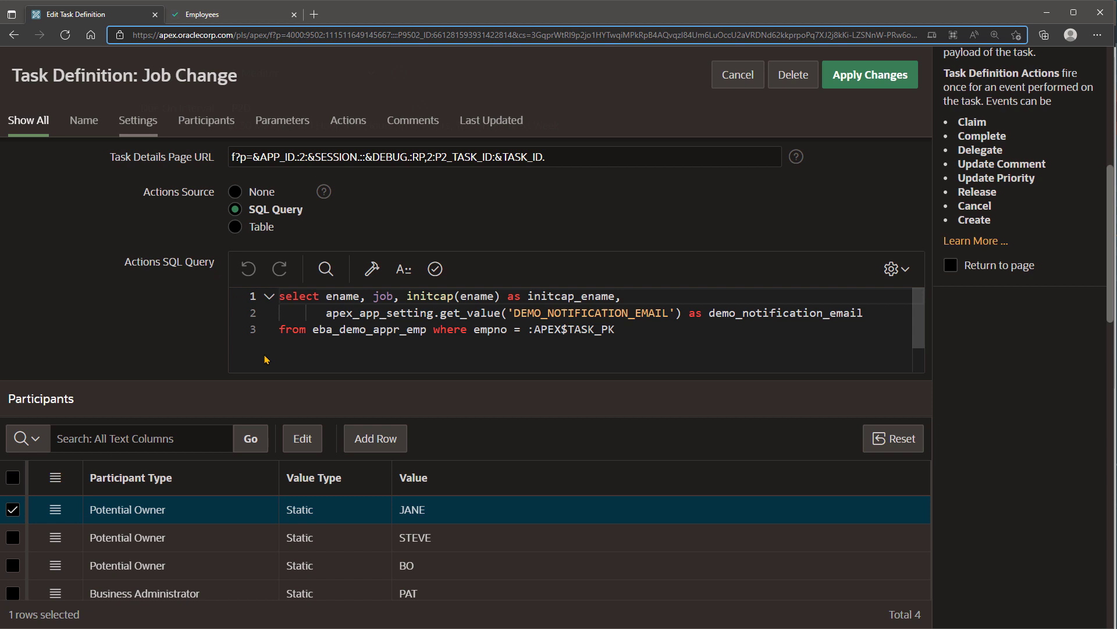
{"action": "scroll", "scroll_direction": "down", "scroll_amount": 3}
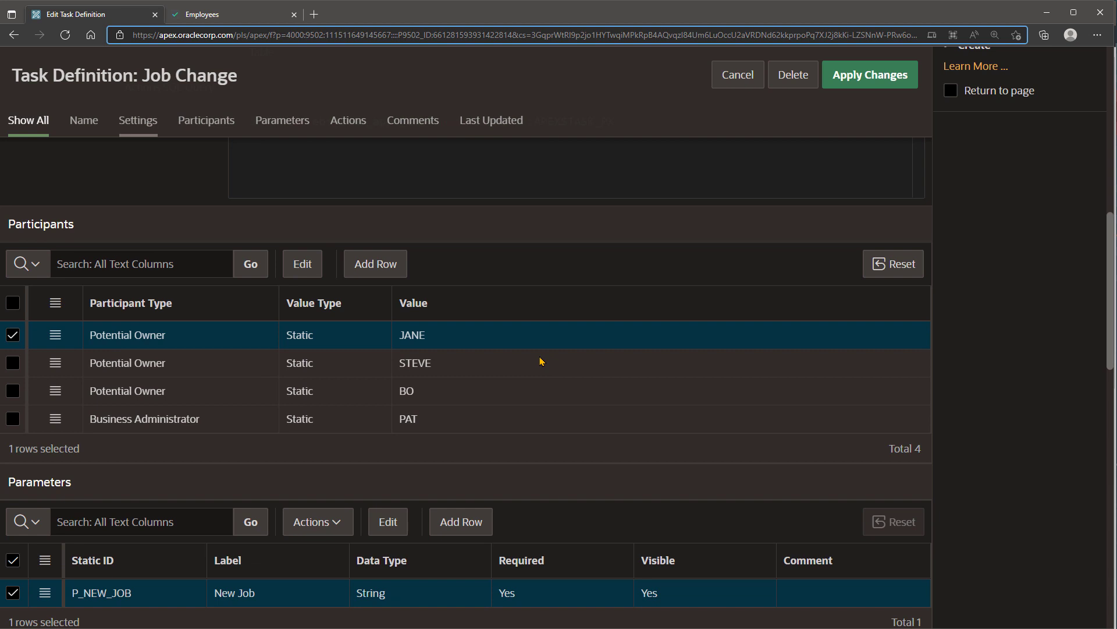
{"action": "scroll", "scroll_direction": "down", "scroll_amount": 3}
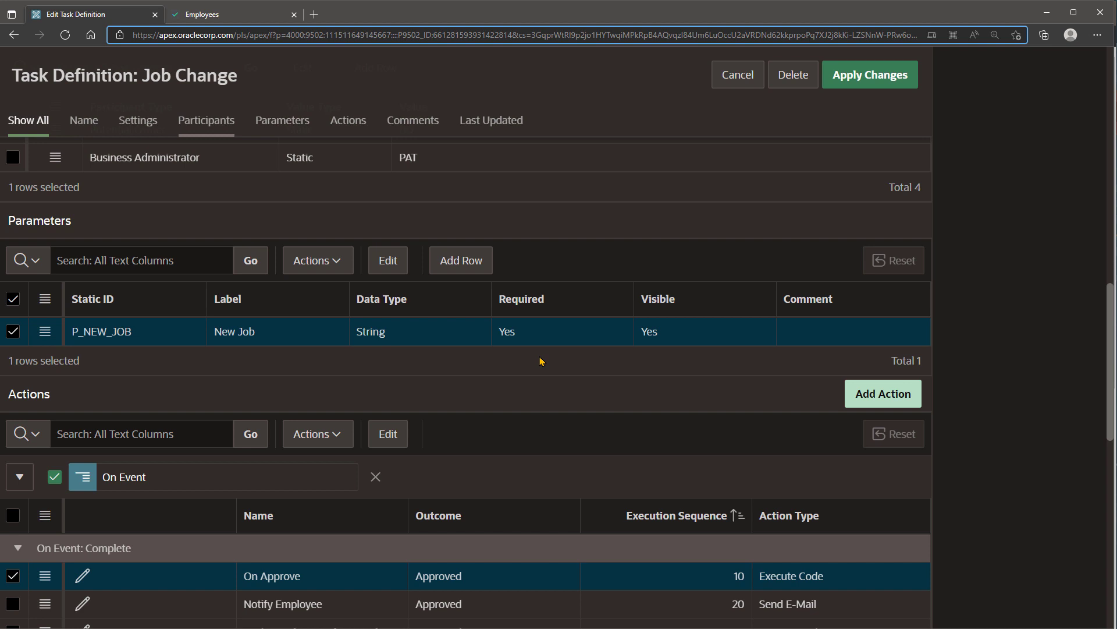
{"action": "scroll", "scroll_direction": "down", "scroll_amount": 3}
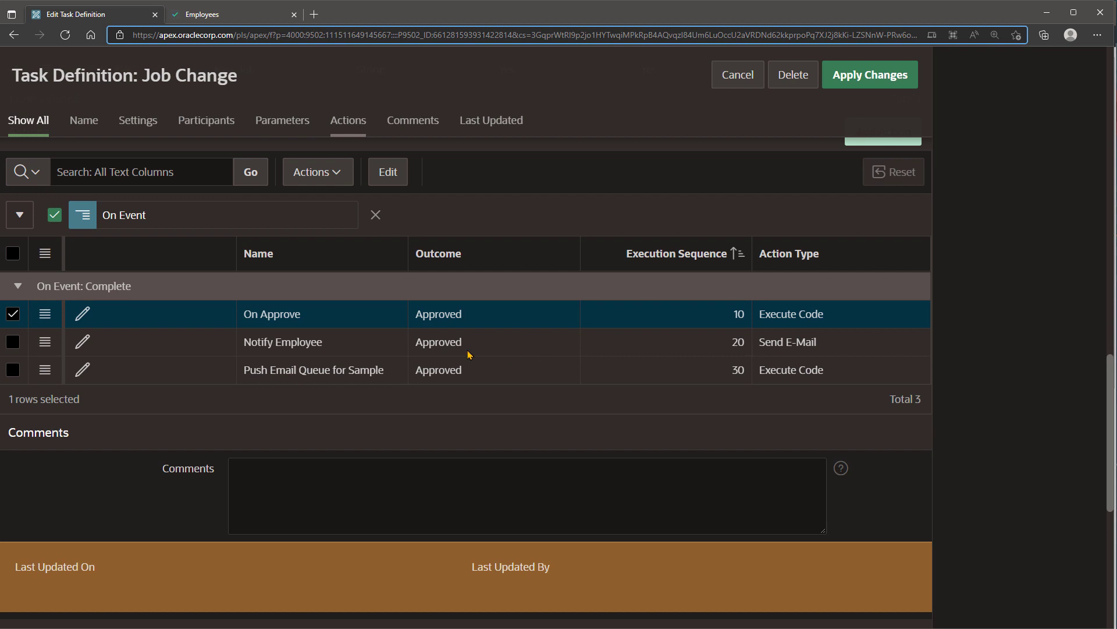
{"action": "mouse_move", "coordinate": [105, 345]}
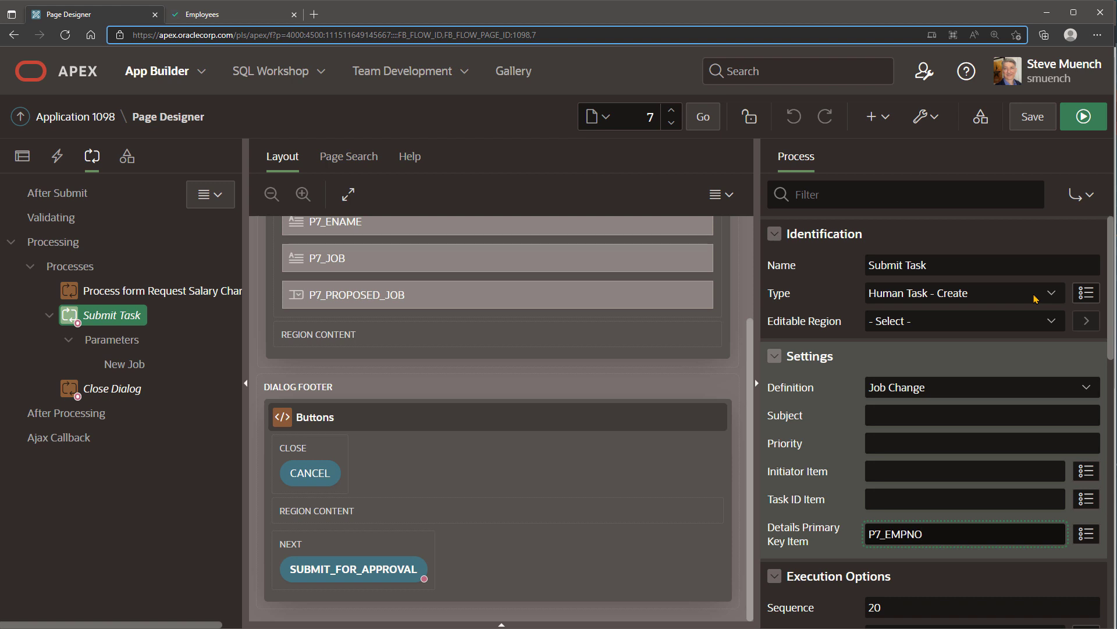
{"action": "left_click", "coordinate": [964, 533]}
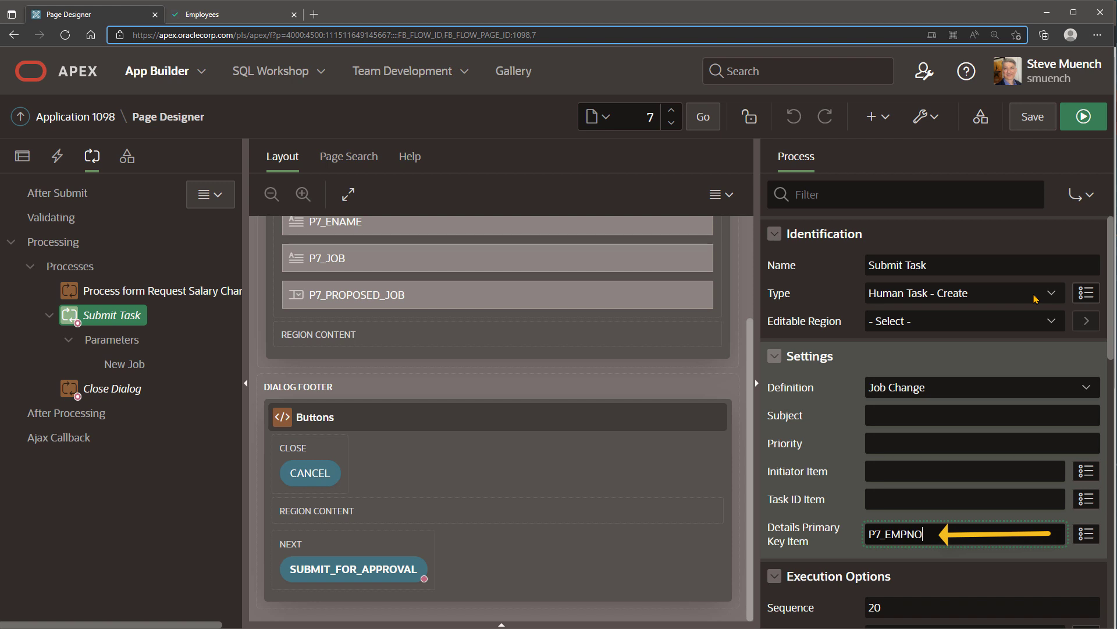
{"action": "mouse_move", "coordinate": [1039, 266]}
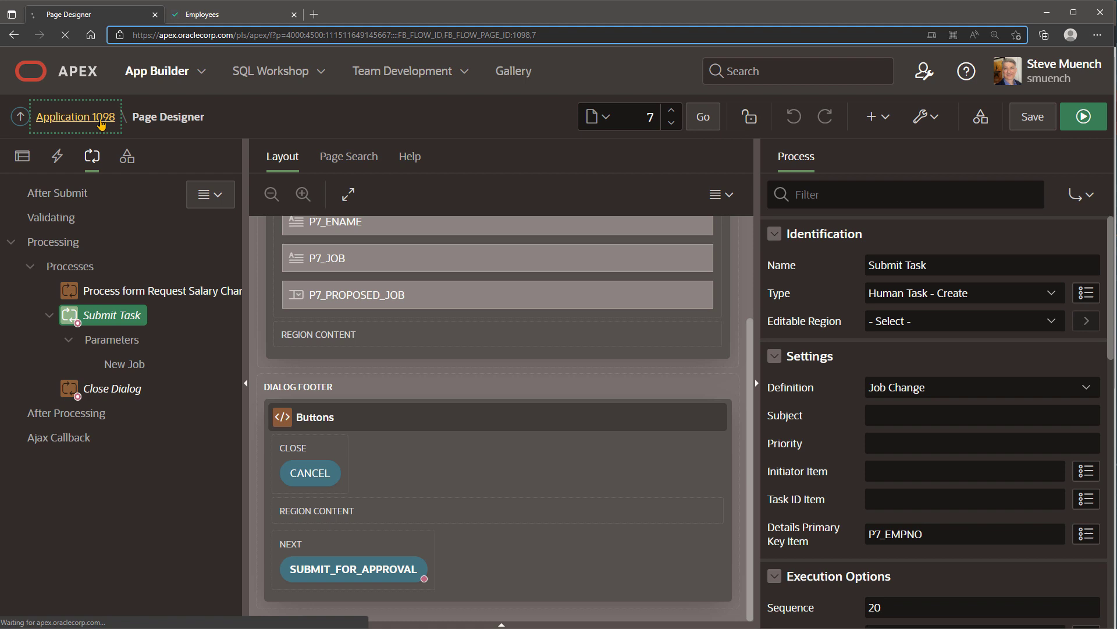
- Return to Application 1098's home and start creating a new page
{"action": "left_click", "coordinate": [75, 116]}
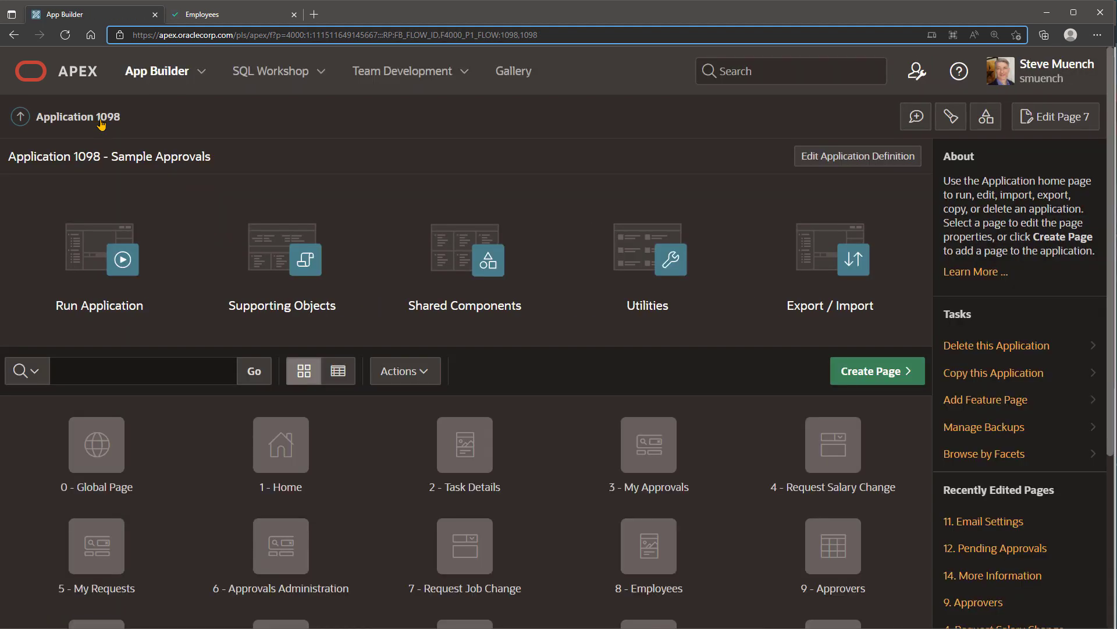
{"action": "mouse_move", "coordinate": [875, 370]}
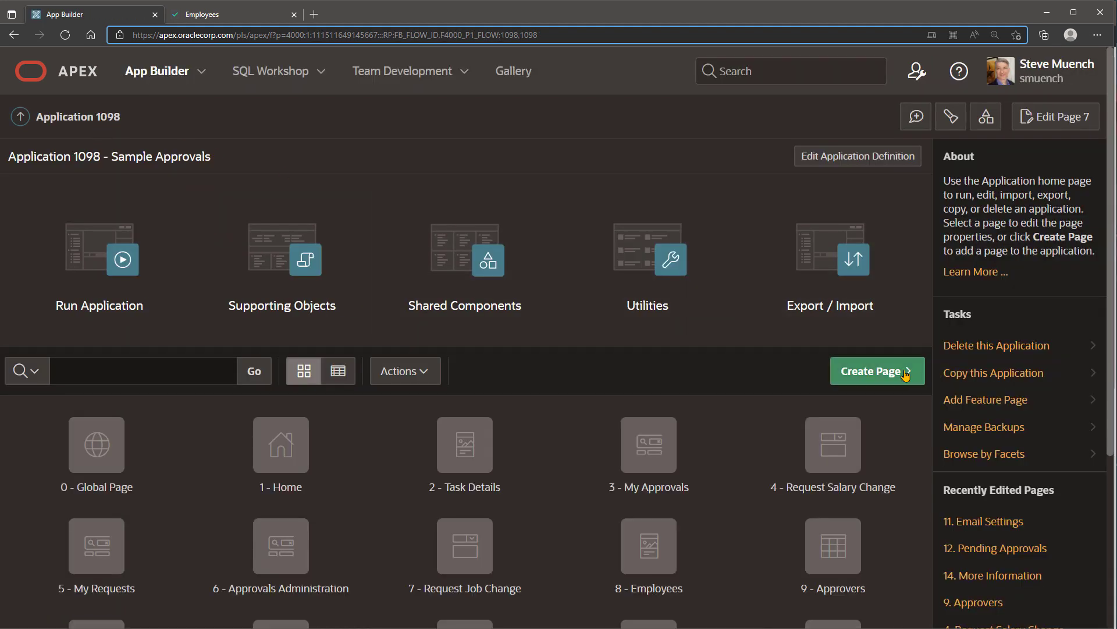
{"action": "left_click", "coordinate": [877, 370]}
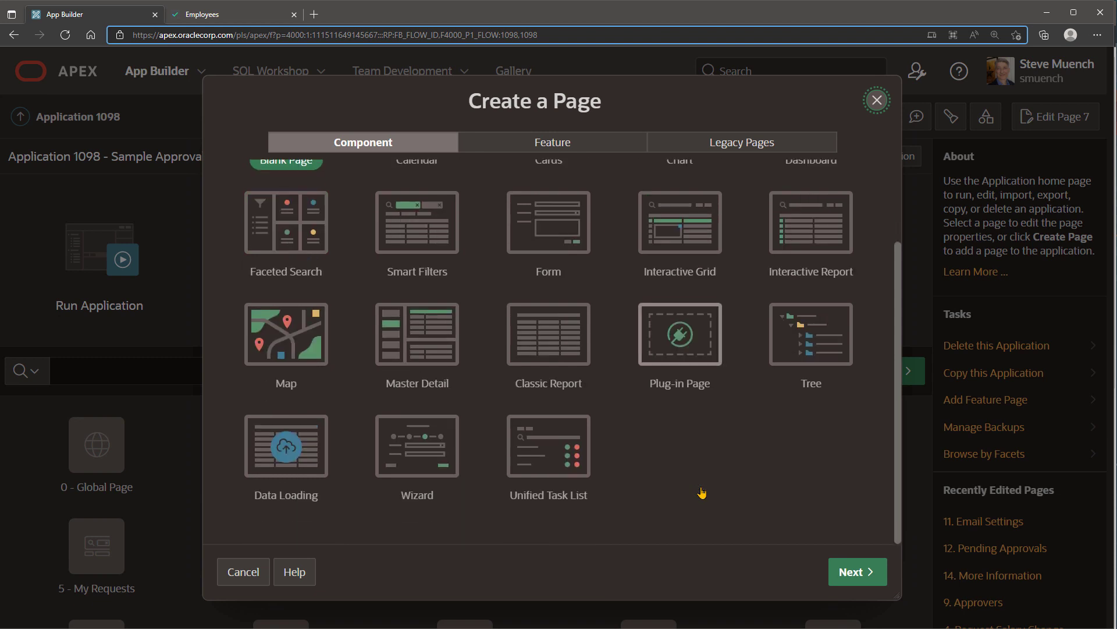
{"action": "mouse_move", "coordinate": [576, 477]}
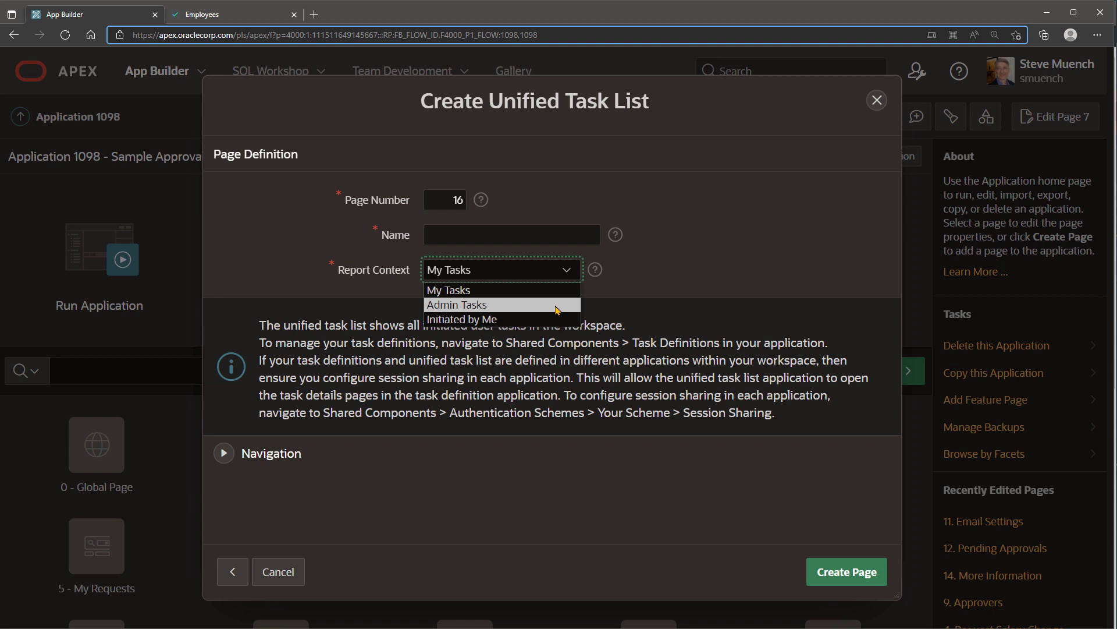
{"action": "mouse_move", "coordinate": [560, 319]}
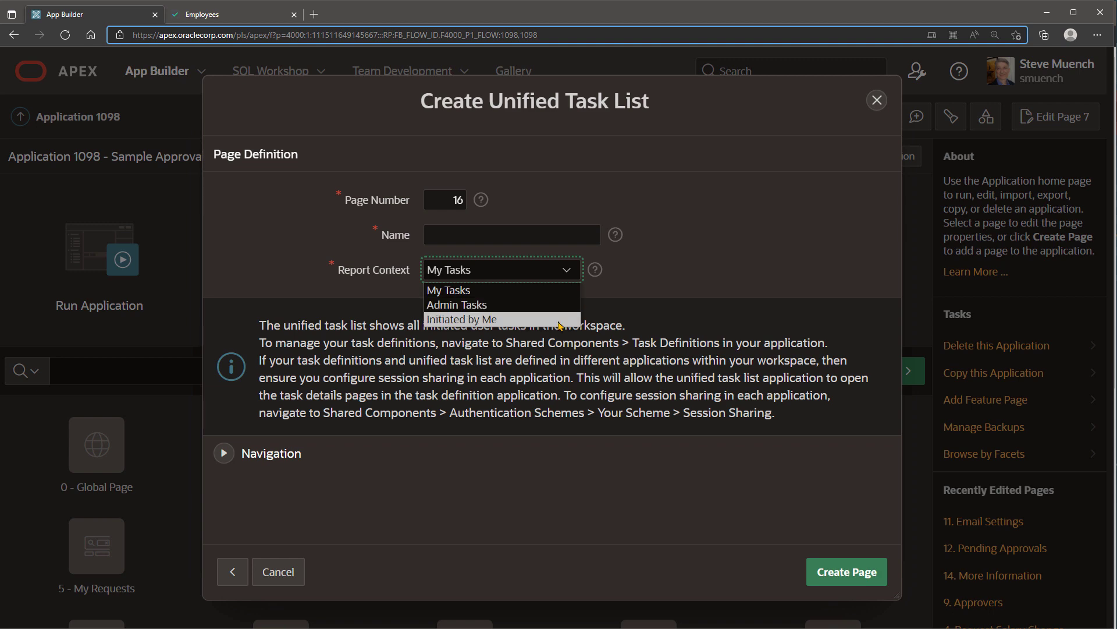